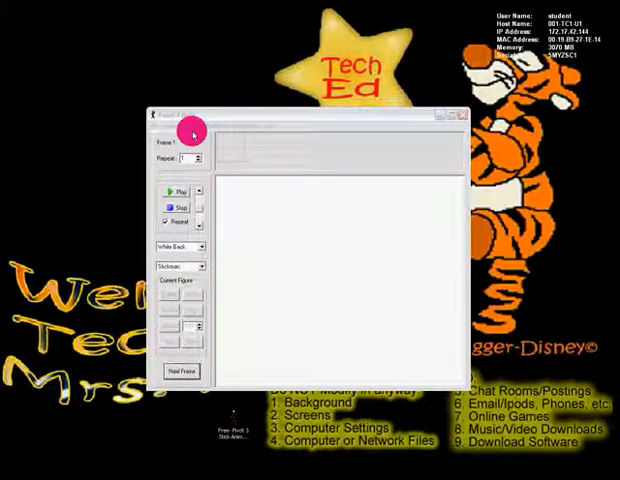
# Step: Load the softball field image as the background and match the animation size to it
pyautogui.click(158, 126)
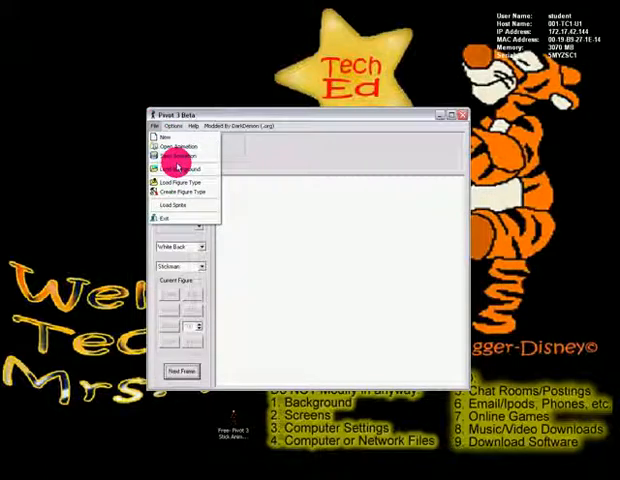
pyautogui.click(178, 158)
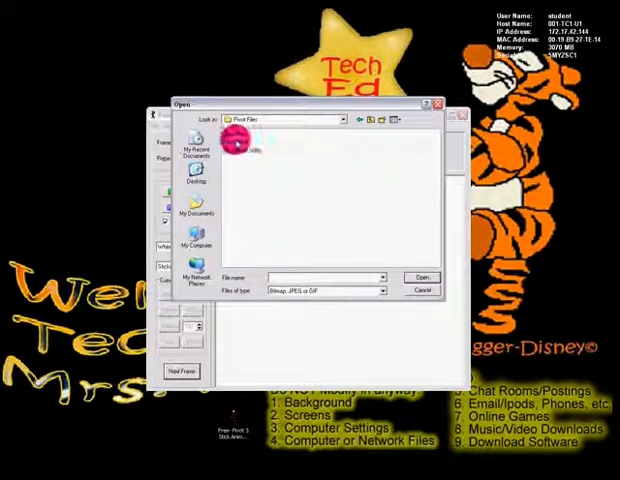
pyautogui.click(420, 277)
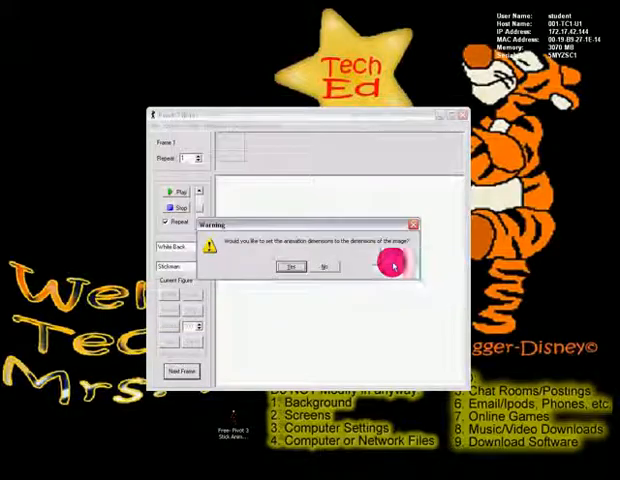
pyautogui.click(288, 267)
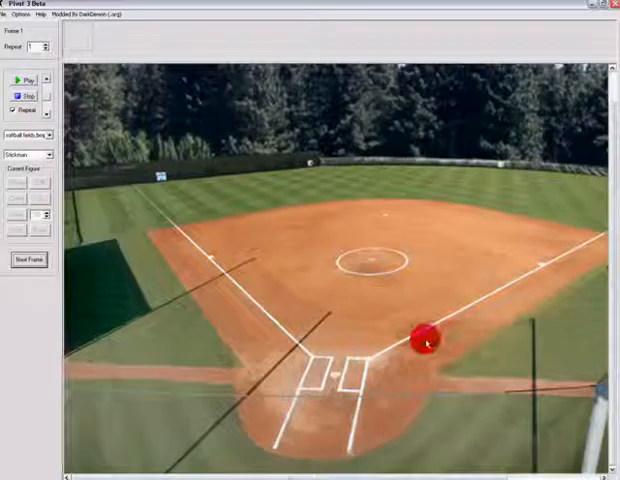
# Step: Drag a softball-player stick figure into position on the field
pyautogui.moveTo(428, 340); pyautogui.dragTo(415, 318)
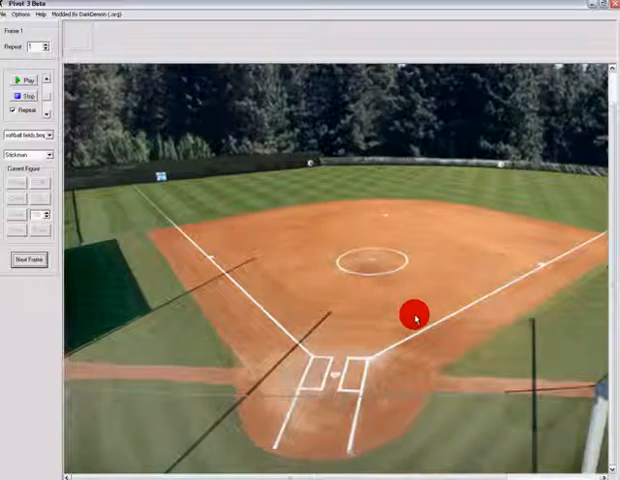
pyautogui.click(22, 14)
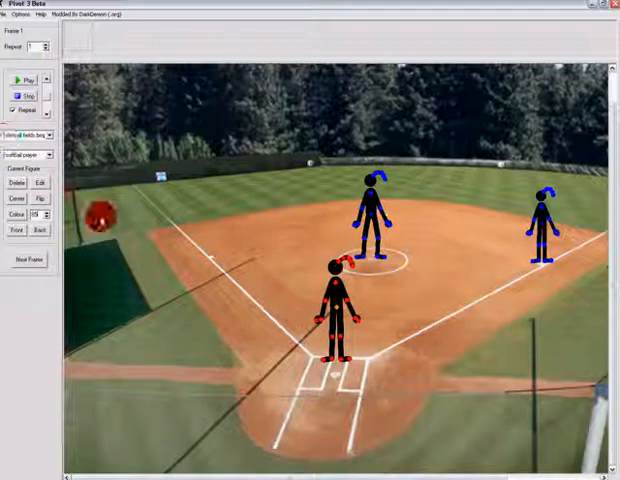
# Step: Colour the home-plate batter yellow and drag her limbs into a batting stance
pyautogui.click(16, 214)
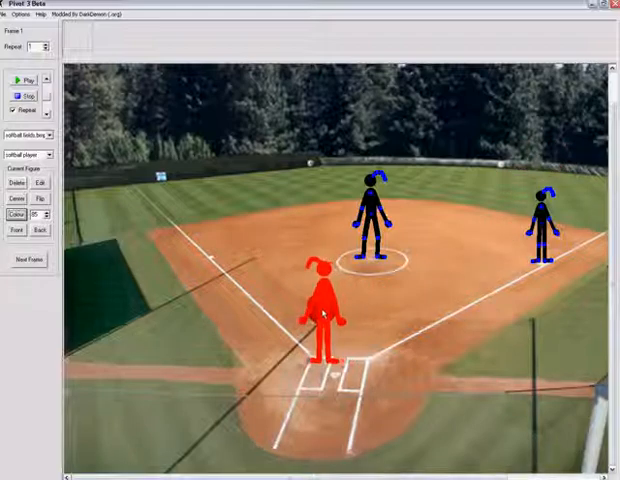
pyautogui.click(40, 184)
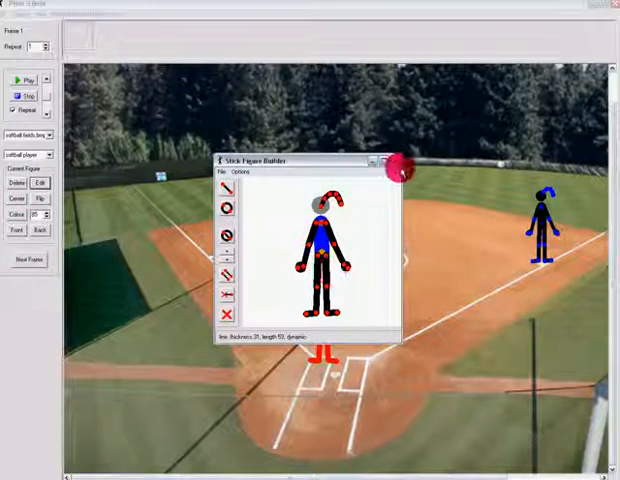
pyautogui.click(384, 161)
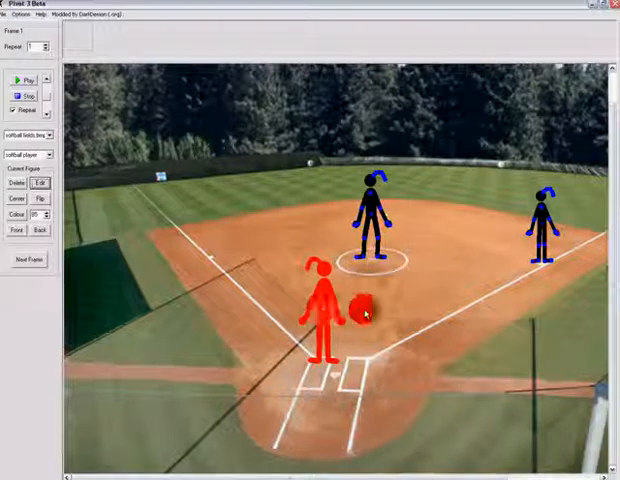
pyautogui.click(17, 215)
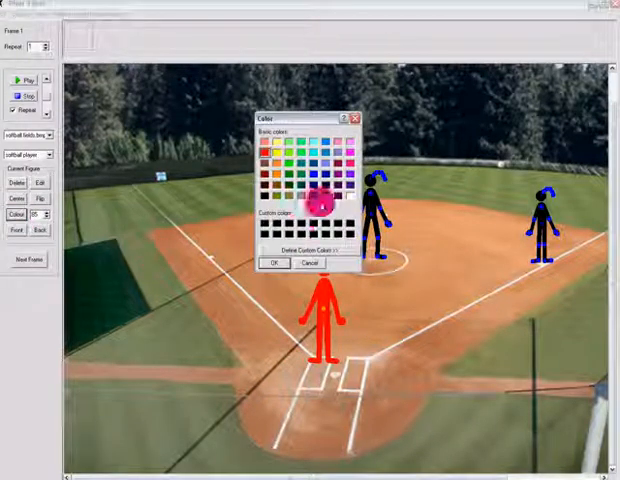
pyautogui.click(270, 150)
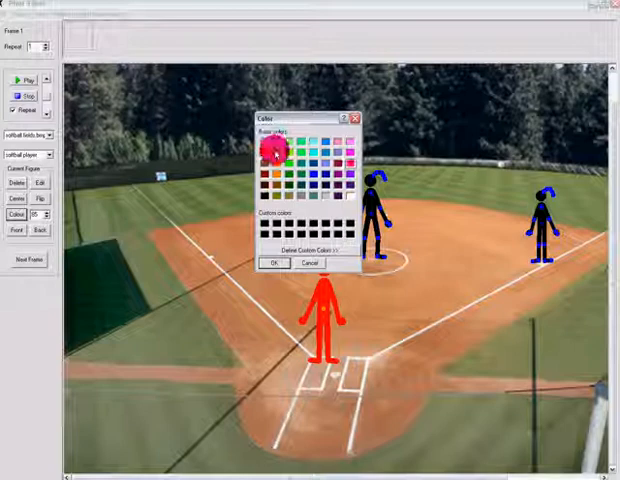
pyautogui.click(272, 263)
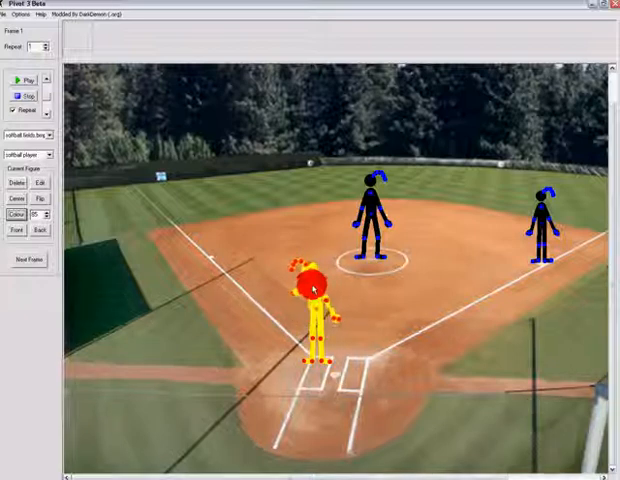
pyautogui.moveTo(312, 285); pyautogui.dragTo(322, 330)
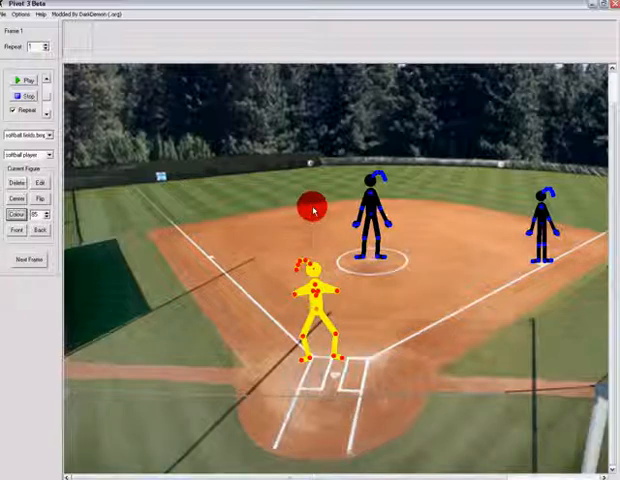
# Step: Load the softball sprite file and drag the ball into the pitcher's hand
pyautogui.click(12, 14)
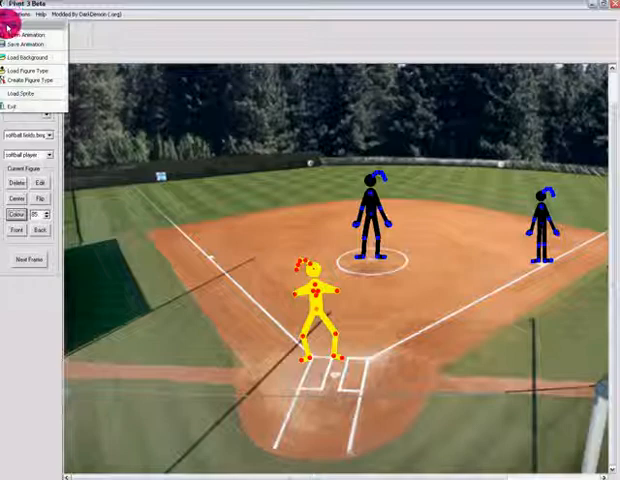
pyautogui.click(28, 57)
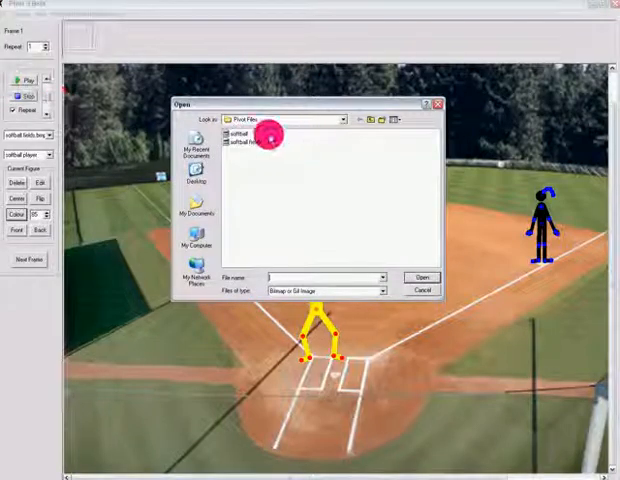
pyautogui.click(421, 277)
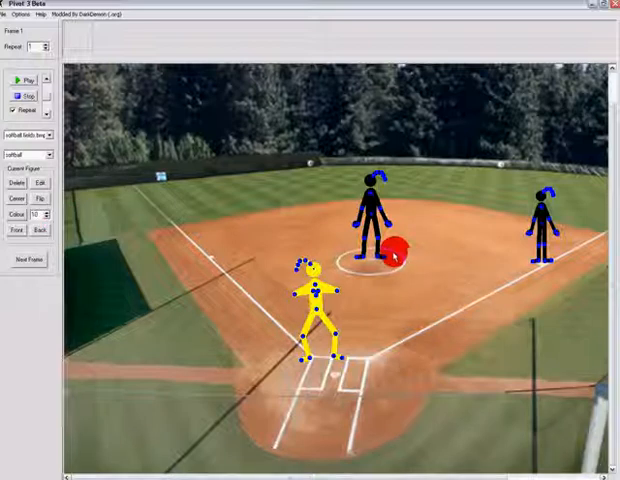
pyautogui.moveTo(400, 255); pyautogui.dragTo(345, 225)
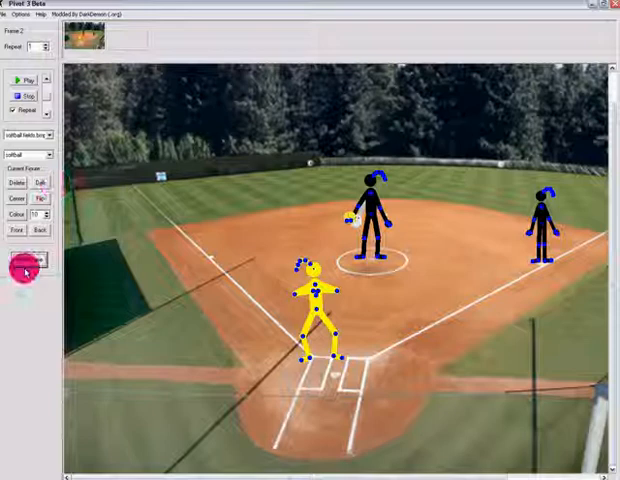
# Step: Capture new frames as the pitcher swings her arm back with the ball in hand
pyautogui.click(22, 259)
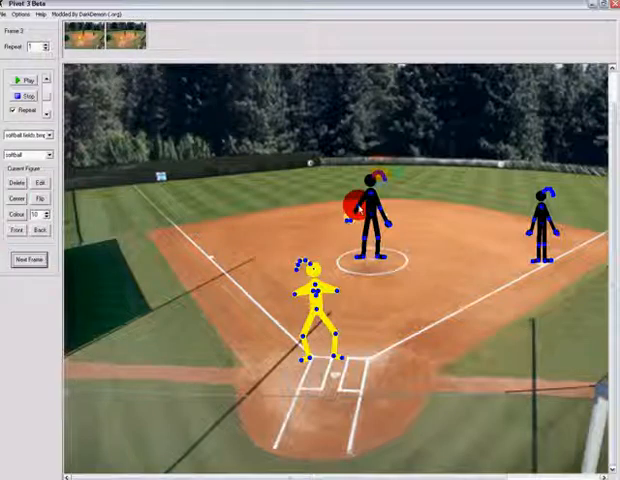
pyautogui.click(29, 259)
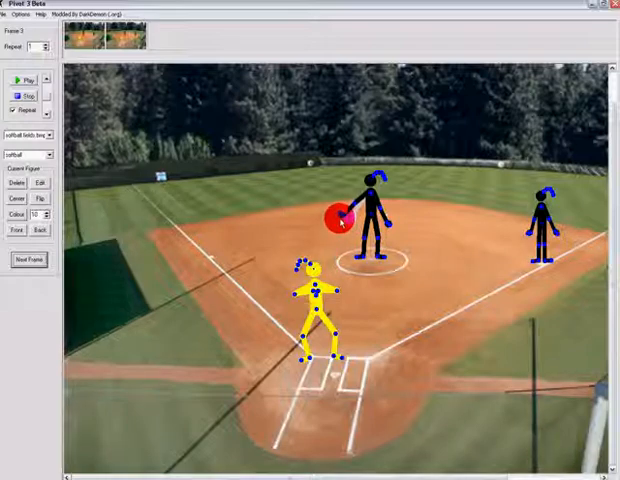
pyautogui.moveTo(340, 215); pyautogui.dragTo(310, 188)
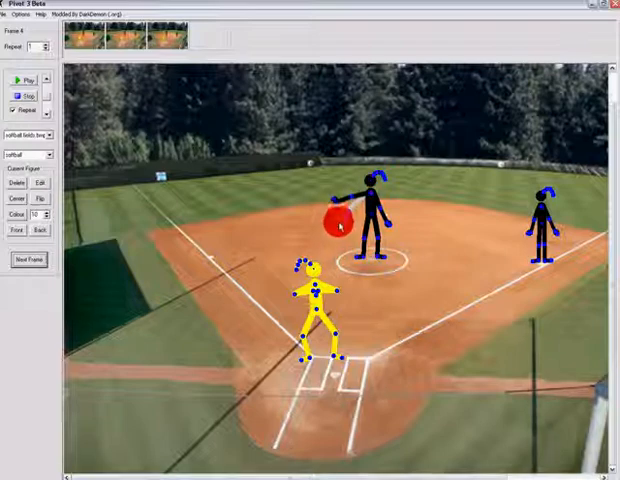
pyautogui.moveTo(335, 222); pyautogui.dragTo(335, 202)
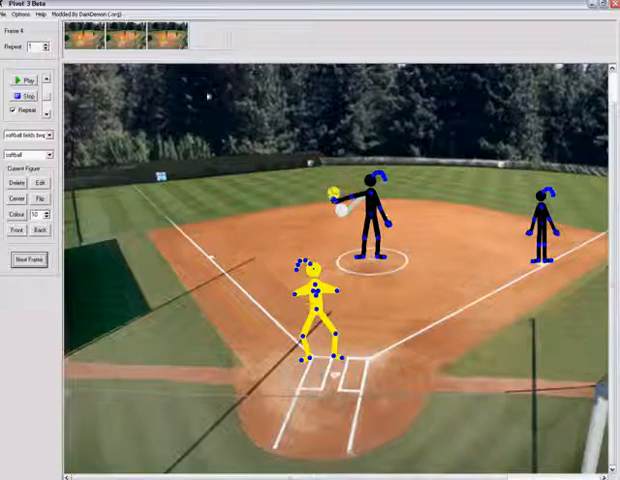
pyautogui.click(30, 258)
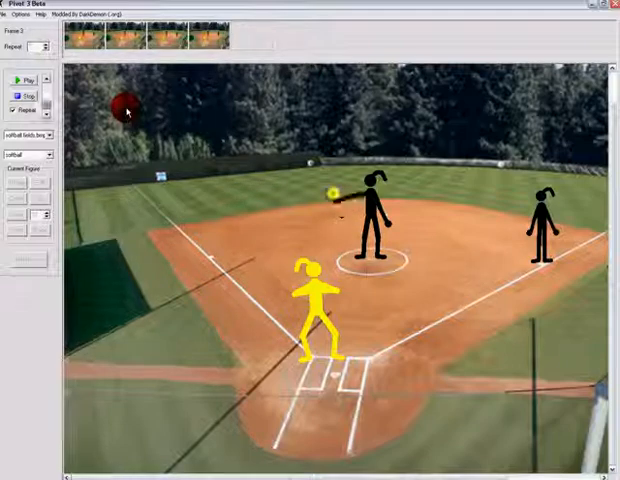
# Step: Stop the animation preview playback
pyautogui.click(20, 80)
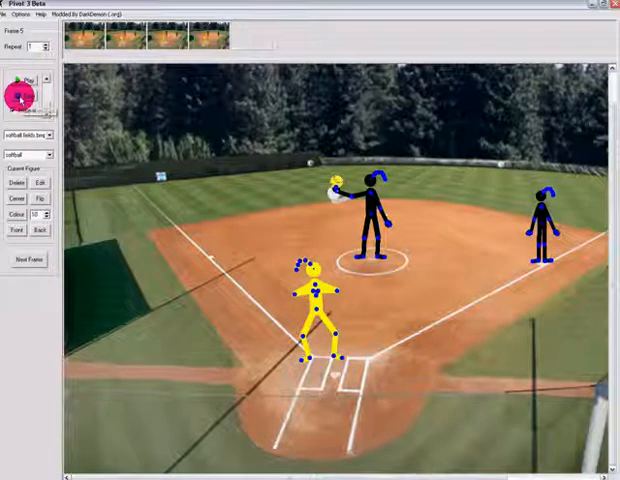
pyautogui.click(20, 80)
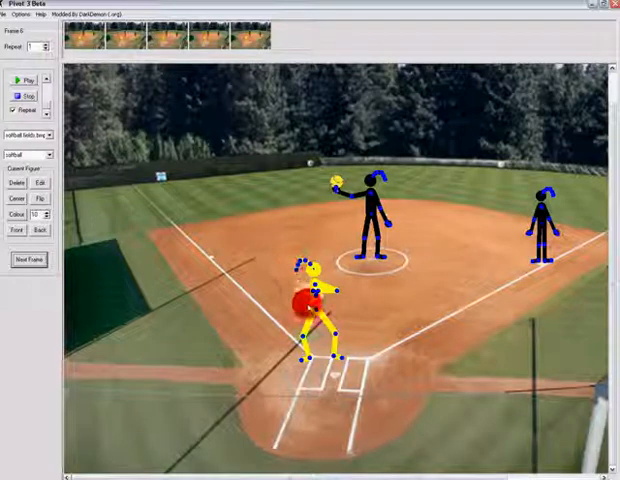
# Step: Add new frames while shifting the yellow batter into her stance
pyautogui.click(31, 259)
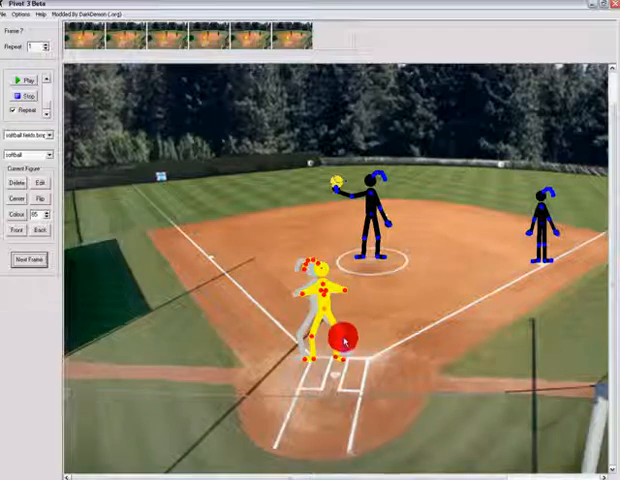
pyautogui.click(25, 259)
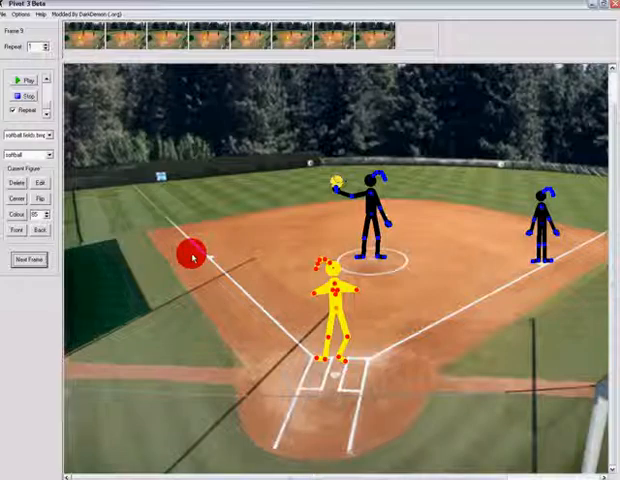
pyautogui.click(13, 80)
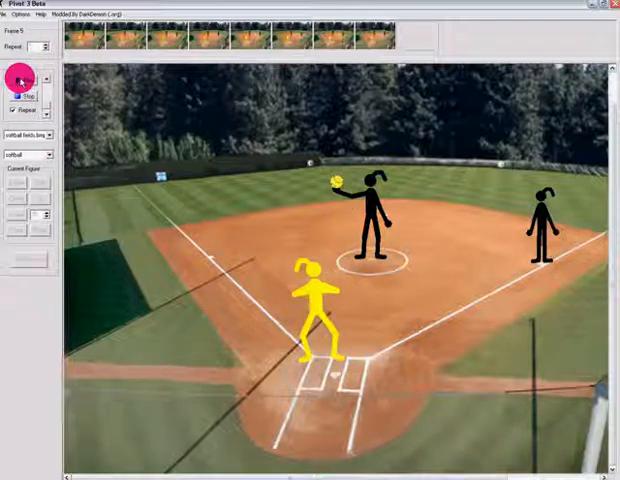
pyautogui.click(21, 96)
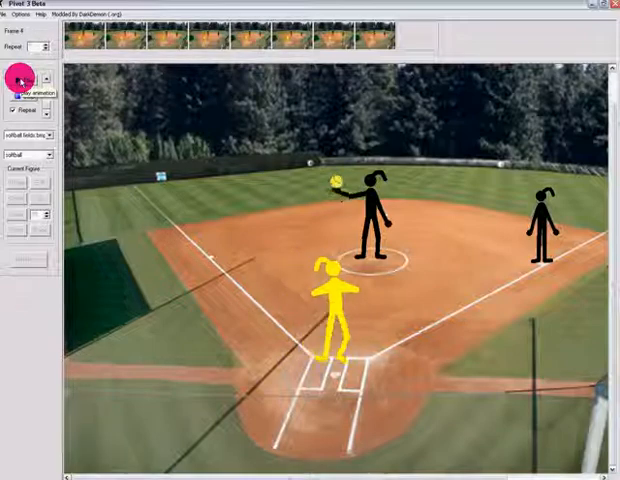
pyautogui.click(28, 92)
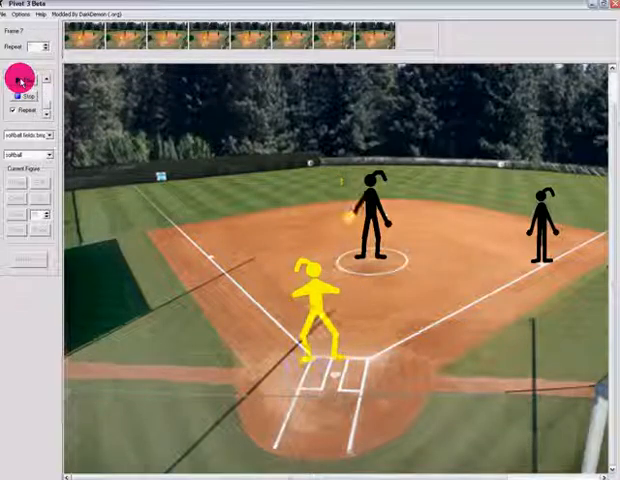
pyautogui.click(18, 78)
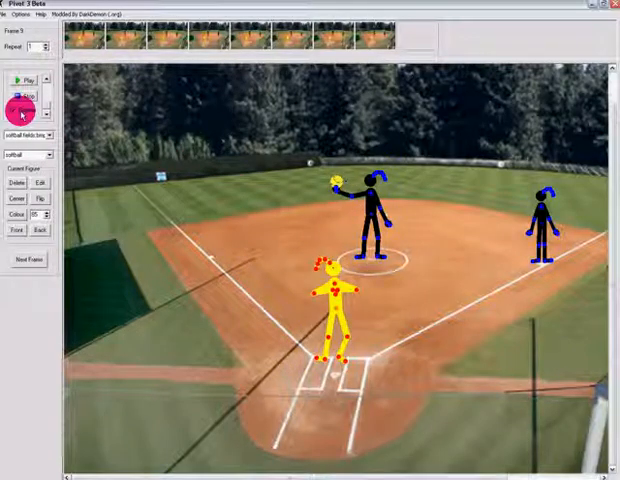
pyautogui.click(20, 80)
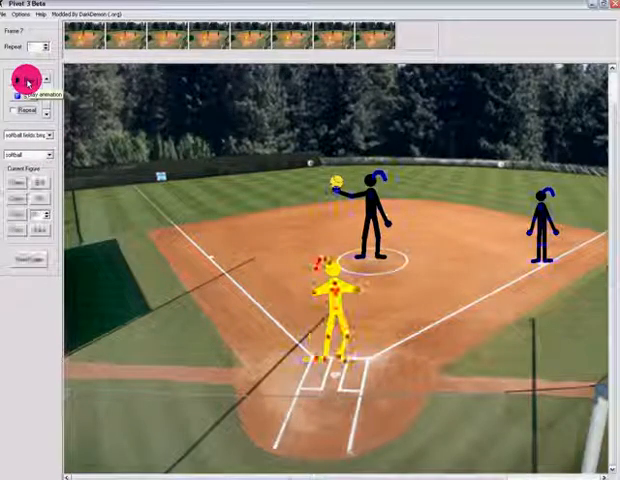